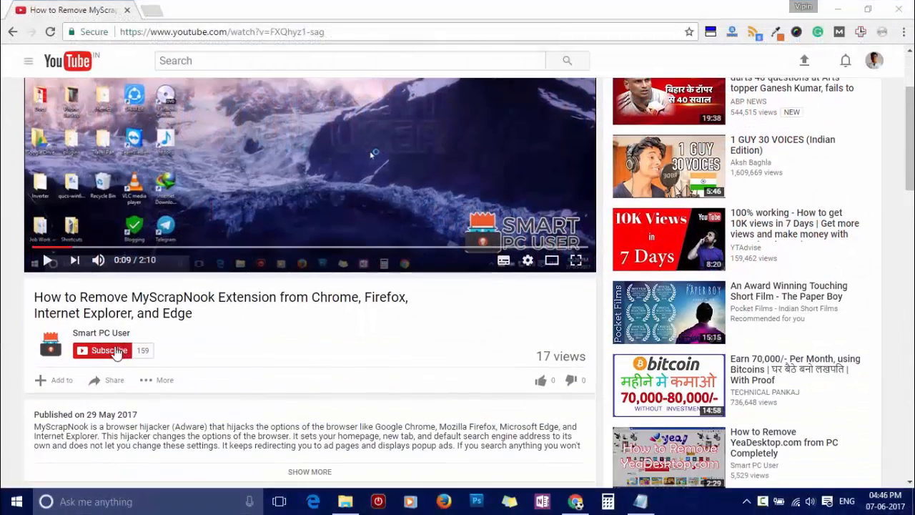
Subscribe to the Smart PC User YouTube channel and open its bell notification settings.
{"action": "left_click", "coordinate": [106, 351]}
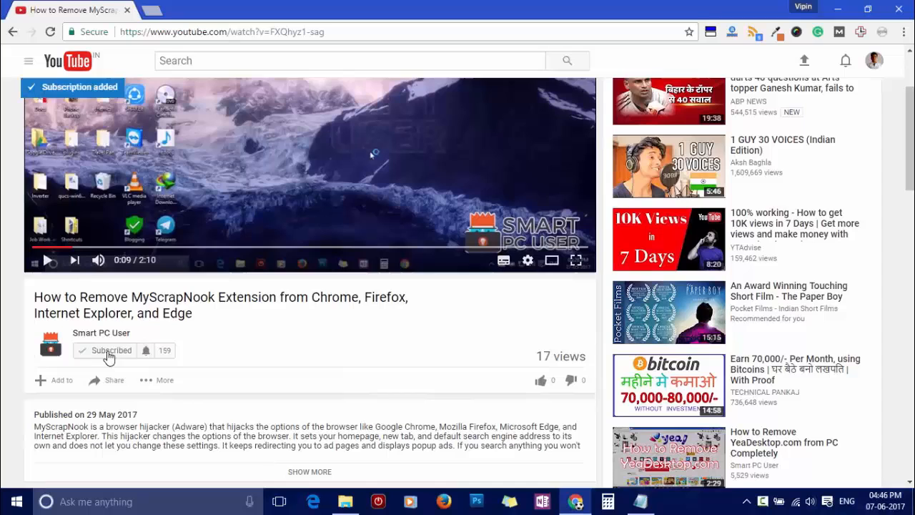
{"action": "left_click", "coordinate": [146, 350]}
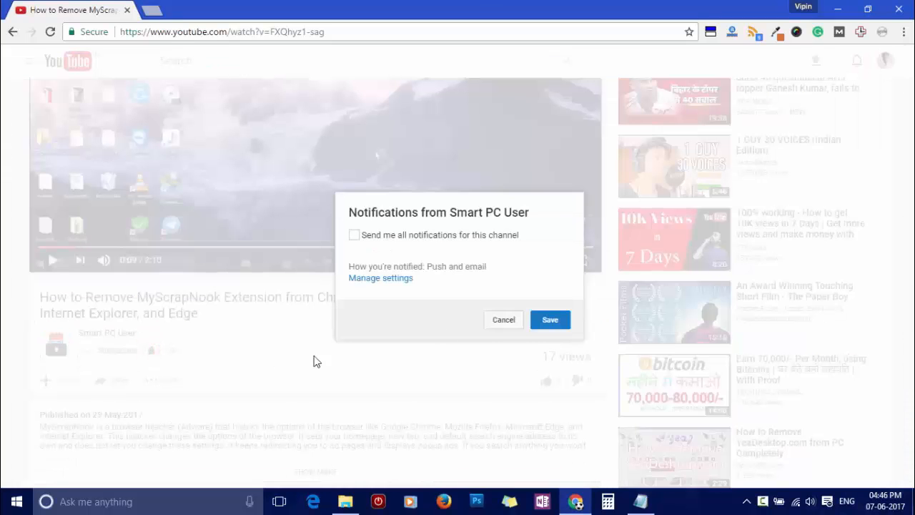
{"action": "left_click", "coordinate": [354, 235]}
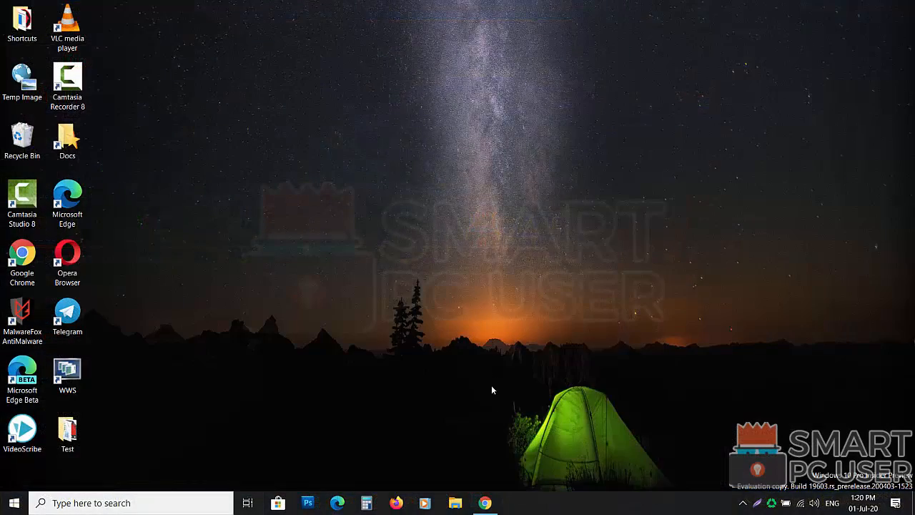
Launch Google Chrome to show the blecondaydis.club notification prompt page.
{"action": "left_click", "coordinate": [485, 503]}
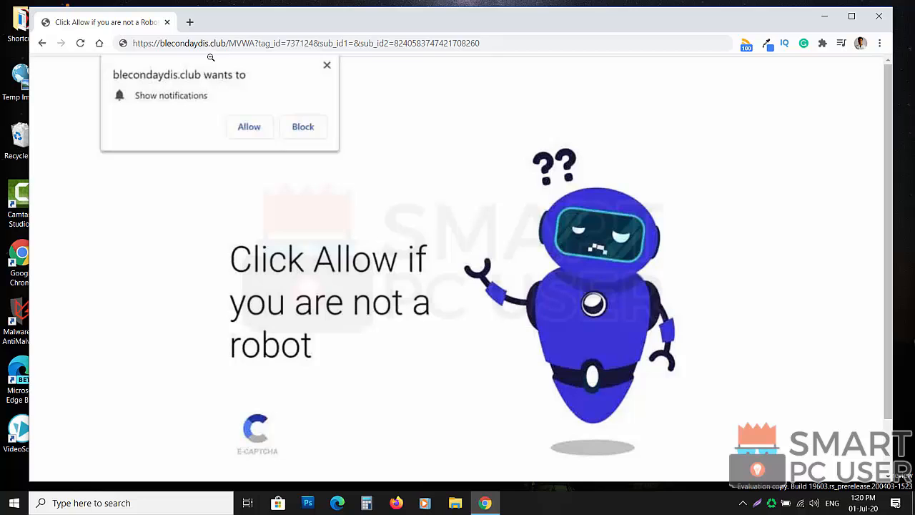
{"action": "mouse_move", "coordinate": [457, 361]}
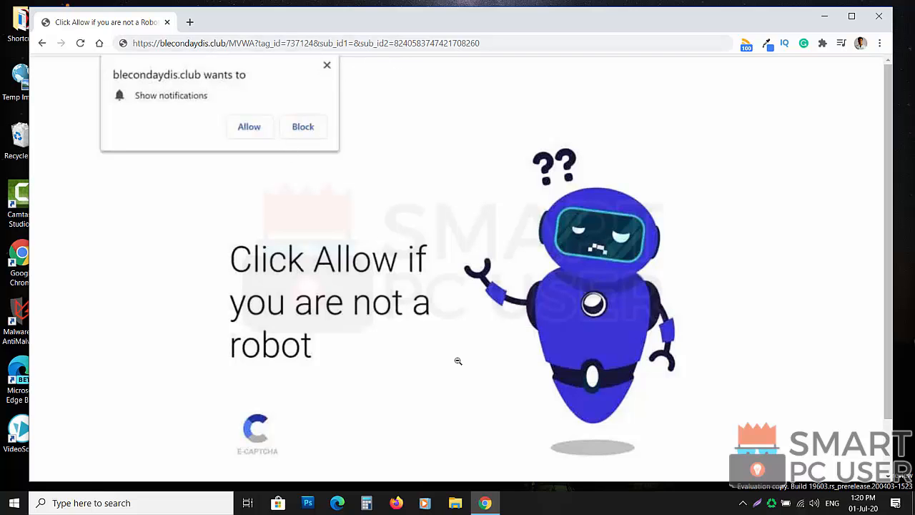
{"action": "mouse_move", "coordinate": [463, 26]}
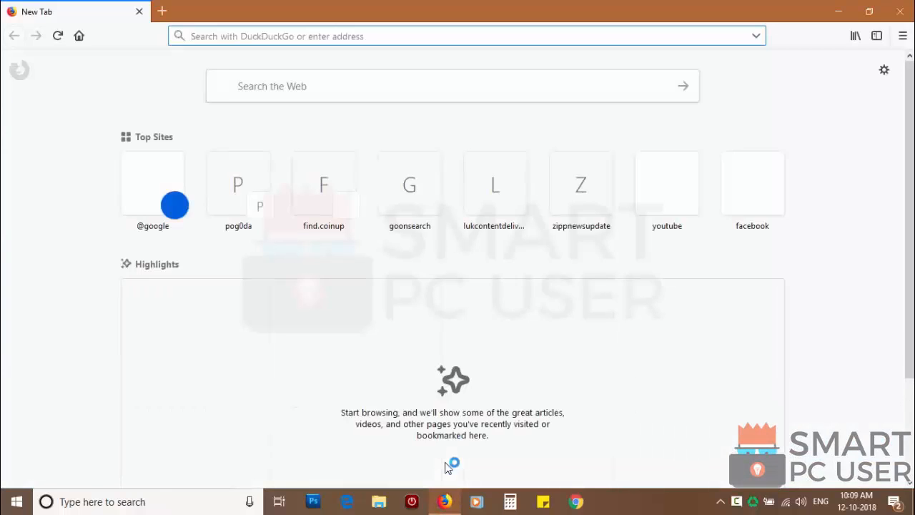
Open Options > Privacy & Security and the Notifications permission Settings.
{"action": "left_click", "coordinate": [903, 36]}
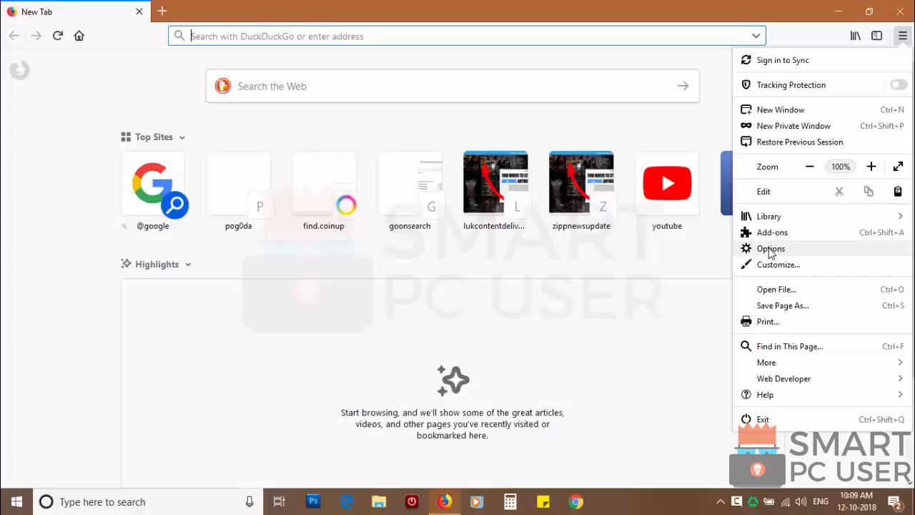
{"action": "left_click", "coordinate": [771, 248]}
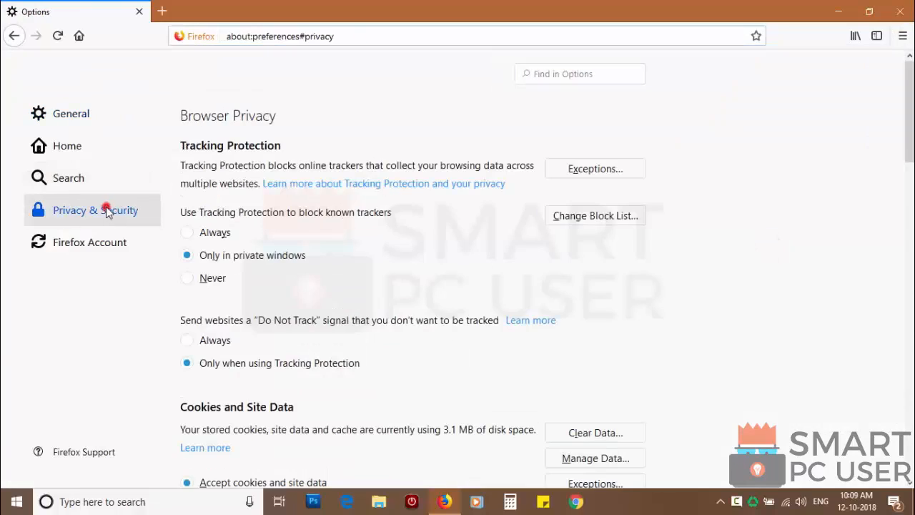
{"action": "scroll", "scroll_direction": "down", "scroll_amount": 3}
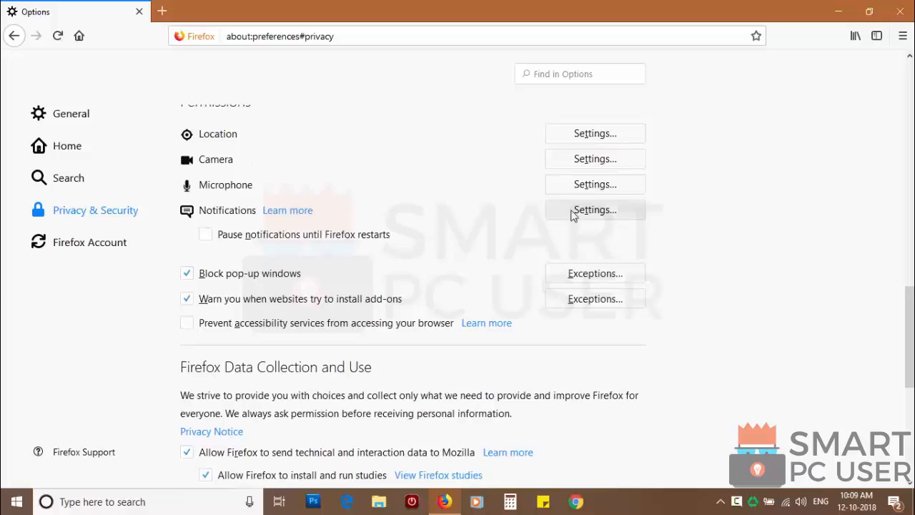
{"action": "left_click", "coordinate": [595, 210]}
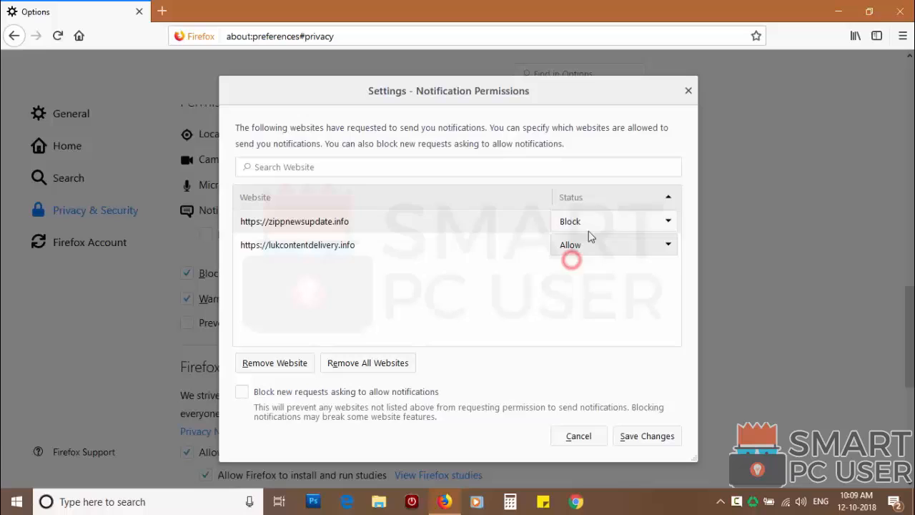
Block lukcontentdelivery.info, remove all websites from notification permissions, and save changes.
{"action": "left_click", "coordinate": [614, 244]}
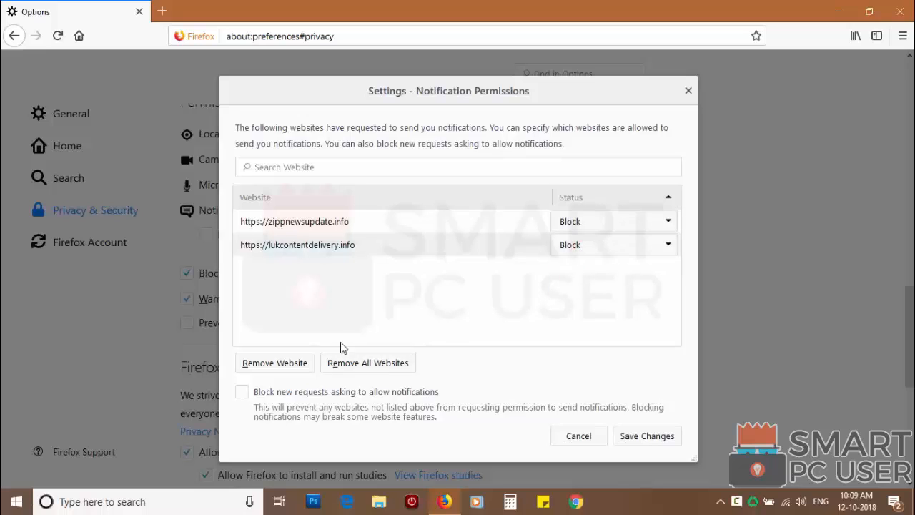
{"action": "left_click", "coordinate": [367, 362]}
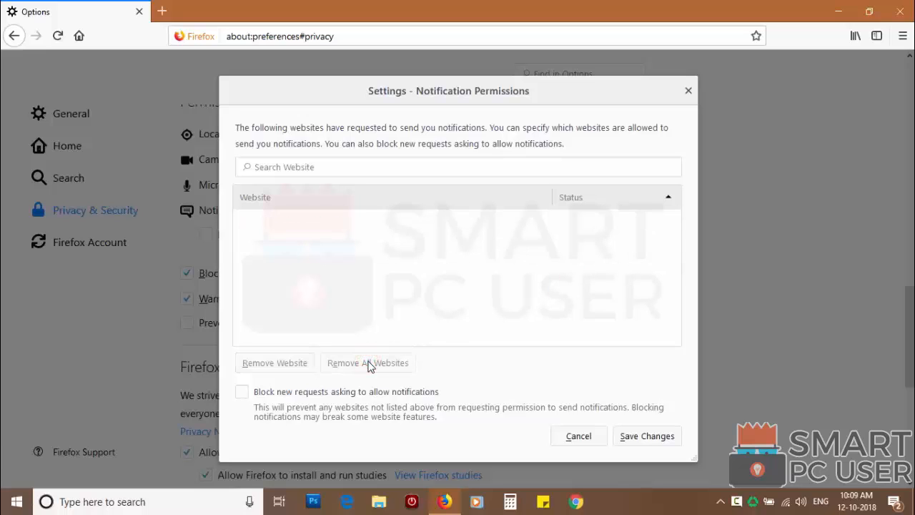
{"action": "left_click", "coordinate": [646, 435]}
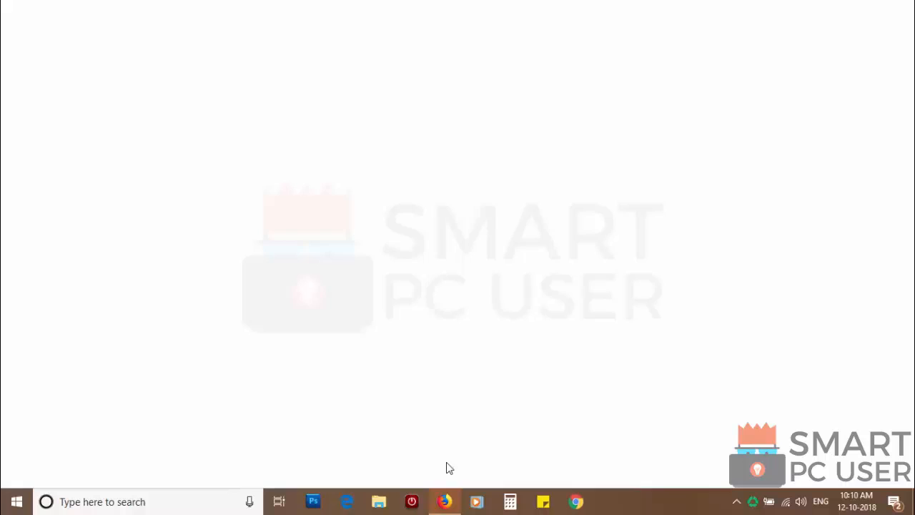
Refresh Firefox from Help > Troubleshooting Information and finish the Import Wizard.
{"action": "left_click", "coordinate": [445, 501]}
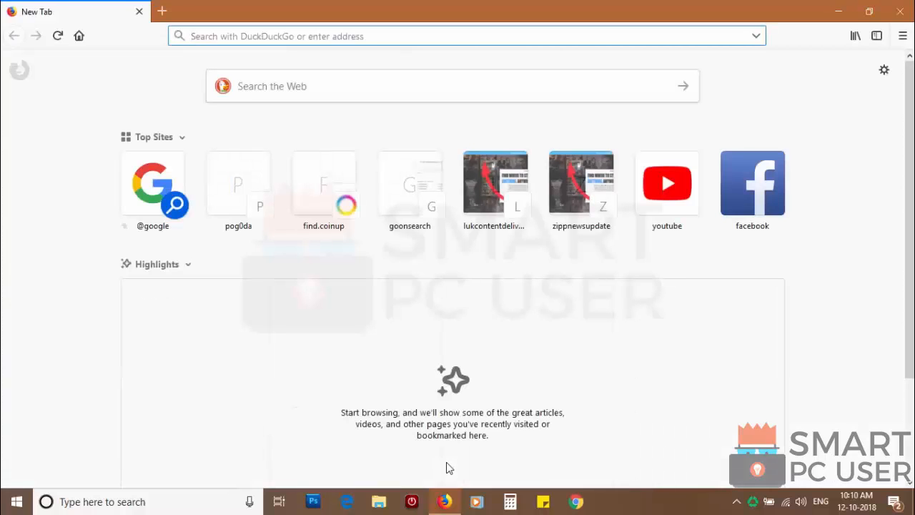
{"action": "left_click", "coordinate": [903, 36]}
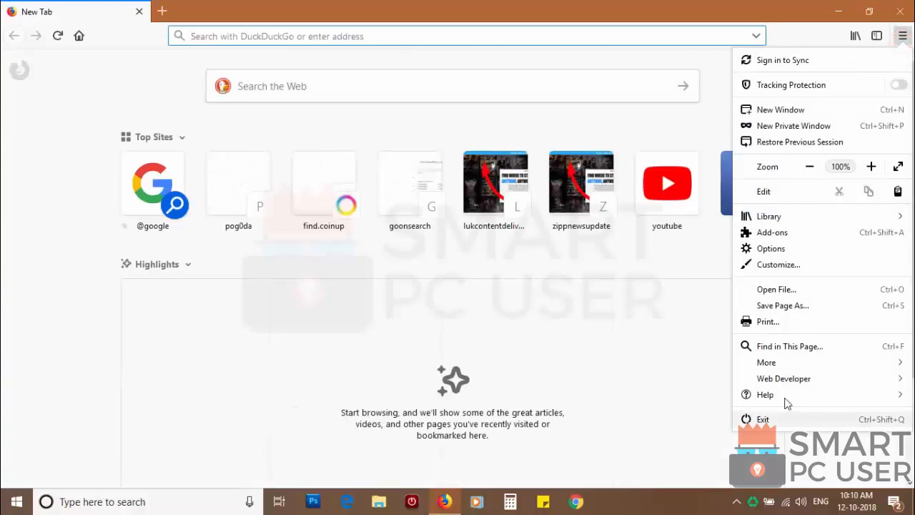
{"action": "left_click", "coordinate": [766, 394]}
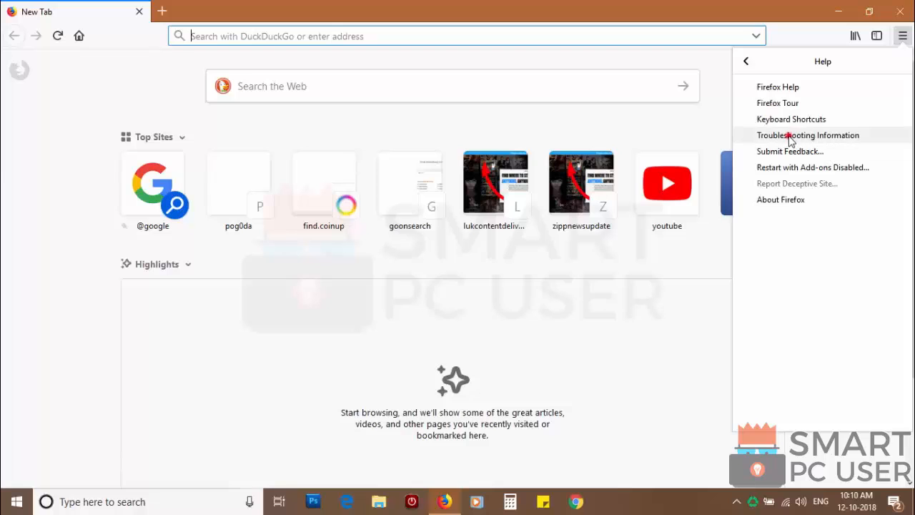
{"action": "left_click", "coordinate": [808, 135]}
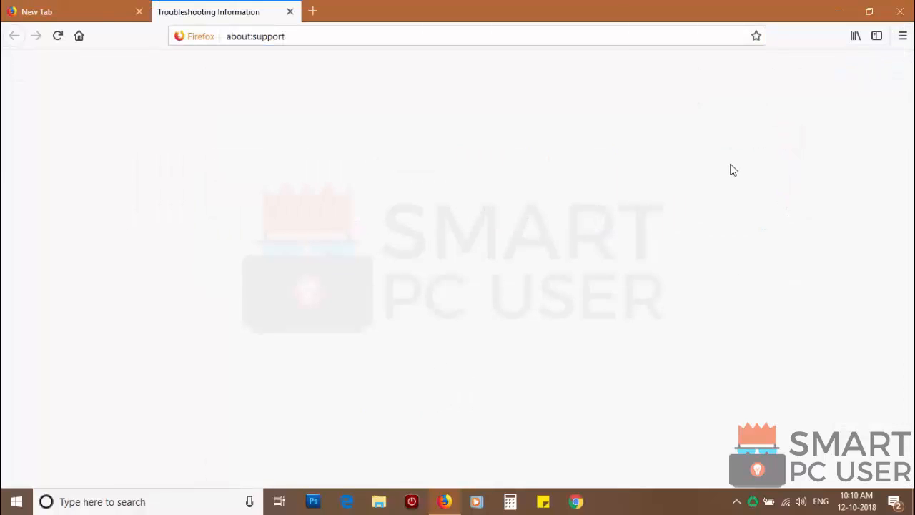
{"action": "left_click", "coordinate": [647, 145]}
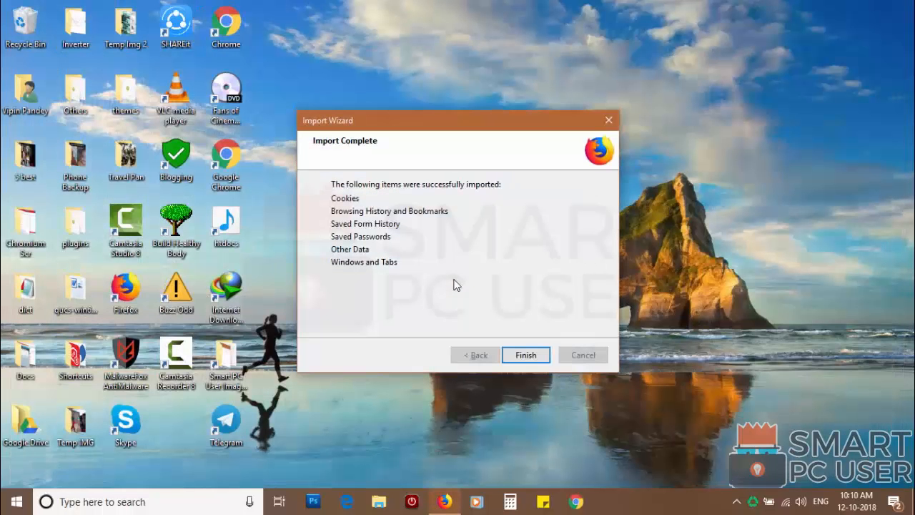
{"action": "left_click", "coordinate": [525, 354]}
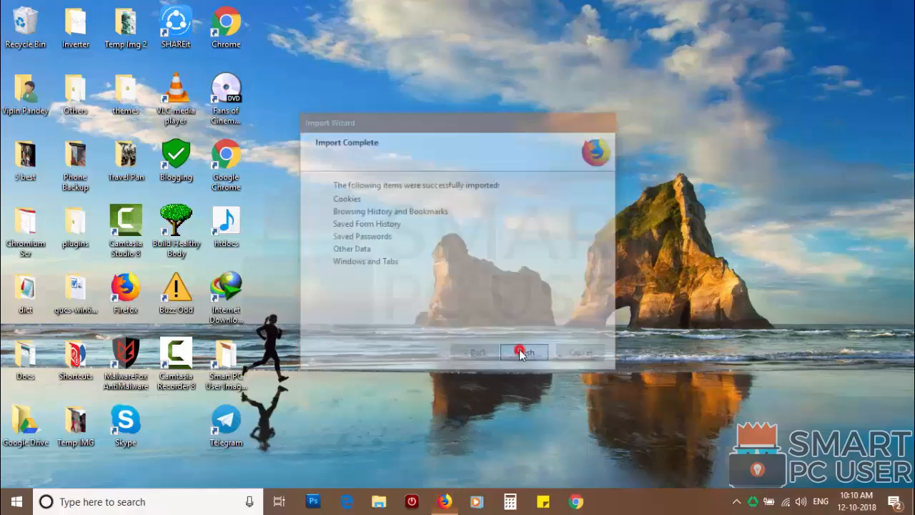
{"action": "left_click", "coordinate": [523, 351]}
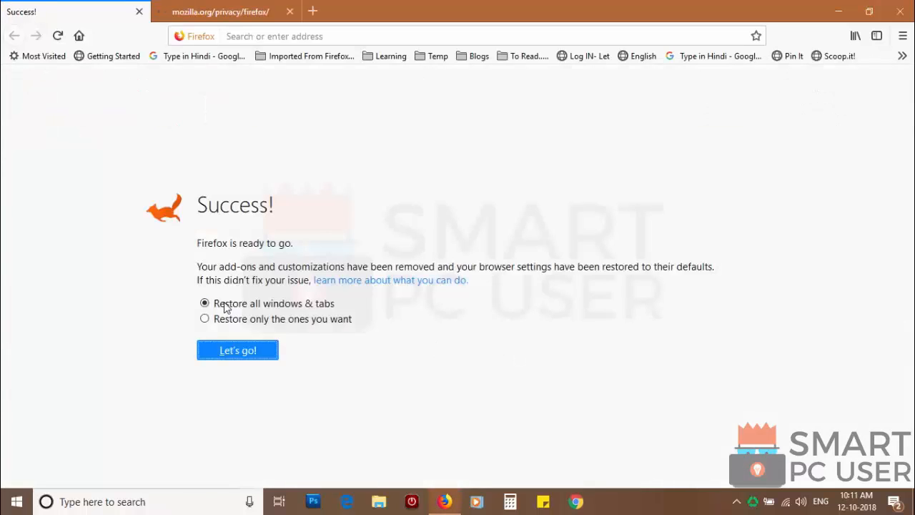
Choose 'Restore only the ones you want' on the Success page and continue.
{"action": "left_click", "coordinate": [204, 318]}
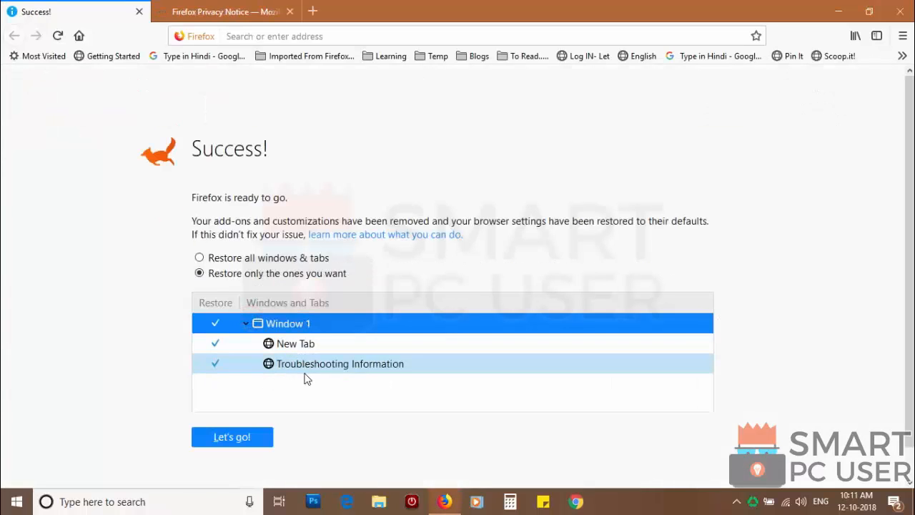
{"action": "left_click", "coordinate": [232, 437]}
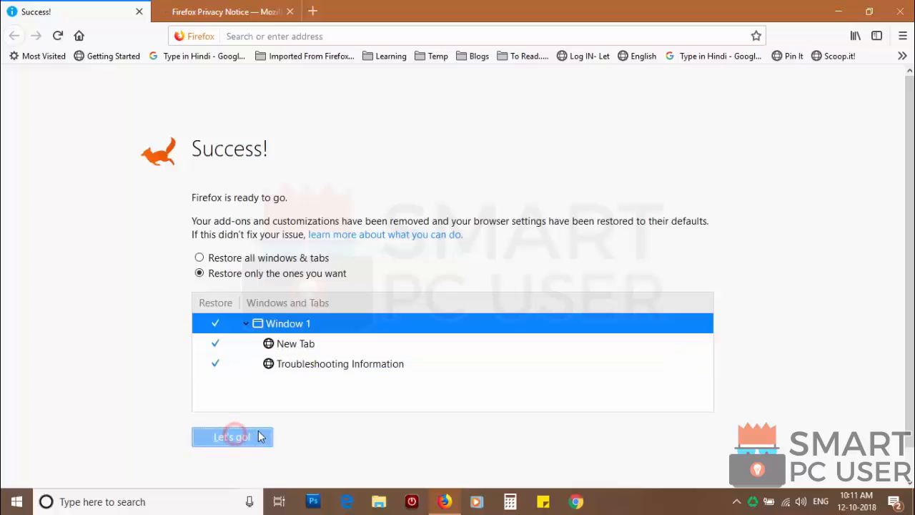
{"action": "left_click", "coordinate": [231, 436]}
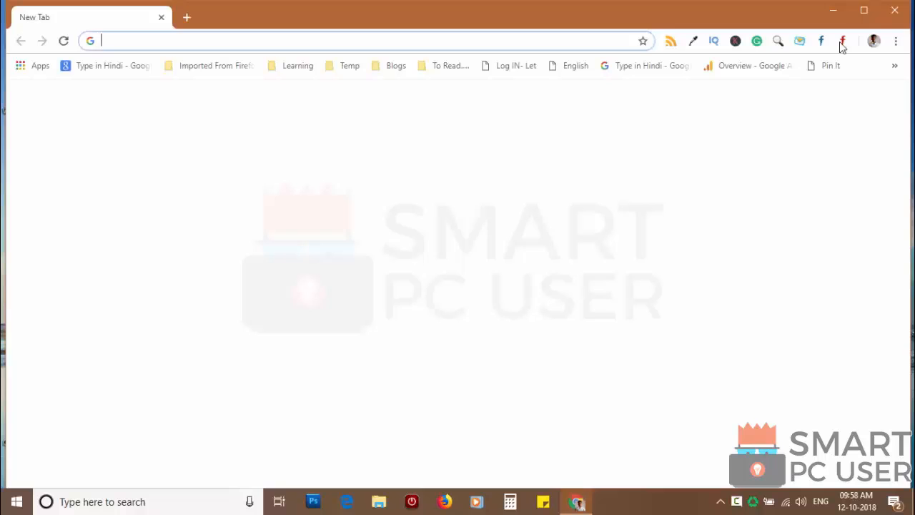
Open Chrome Settings > Advanced > Content settings > Notifications.
{"action": "left_click", "coordinate": [896, 40]}
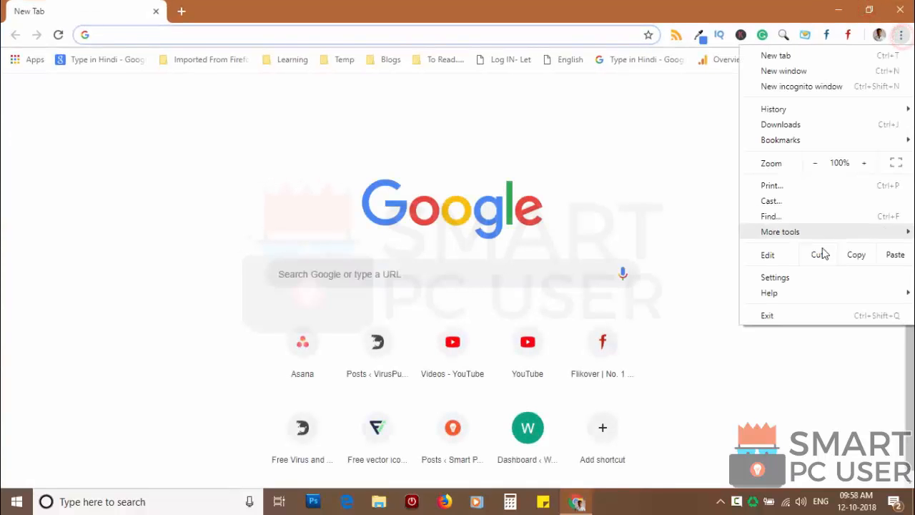
{"action": "left_click", "coordinate": [774, 277]}
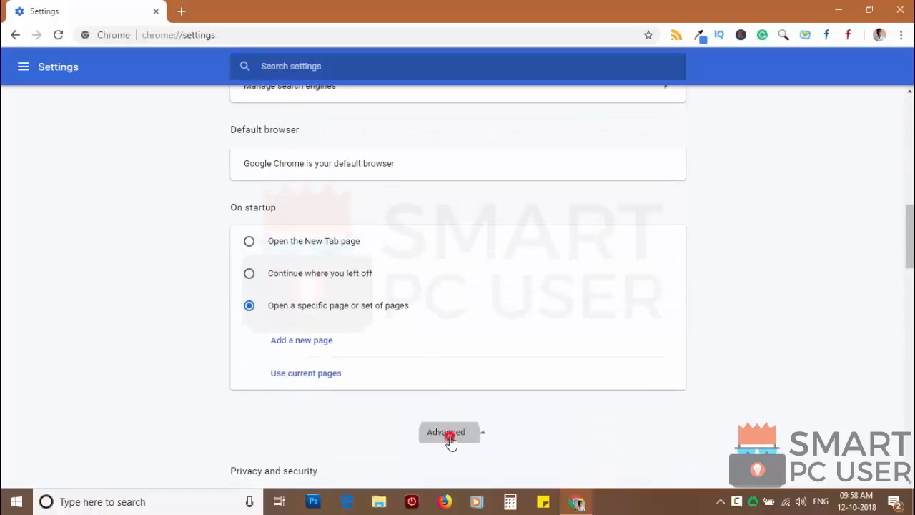
{"action": "left_click", "coordinate": [446, 432]}
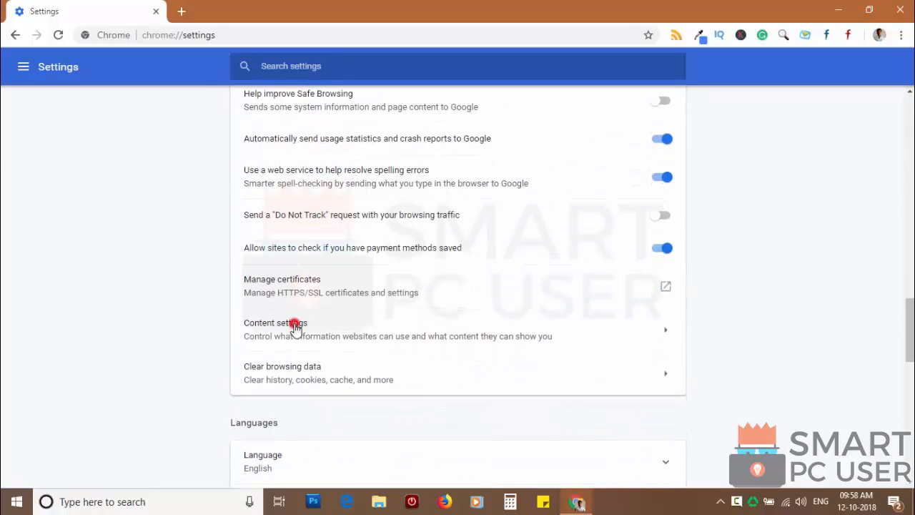
{"action": "left_click", "coordinate": [276, 323]}
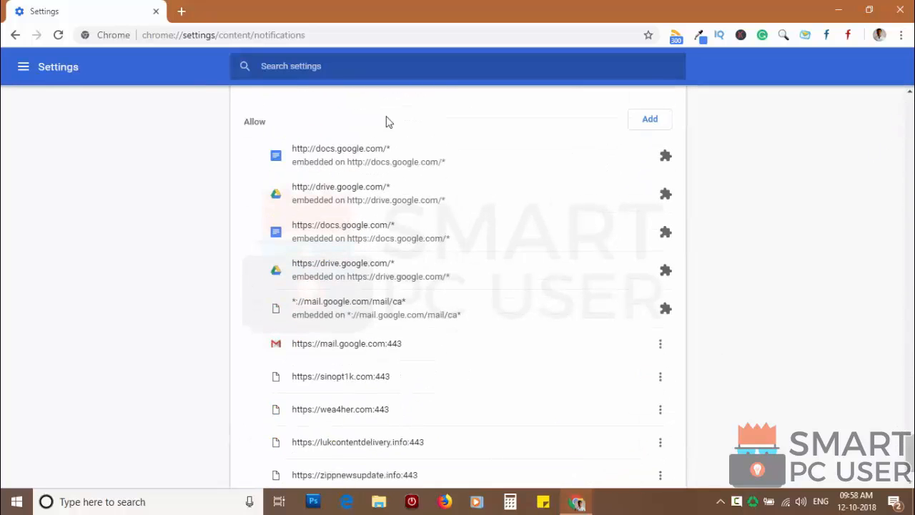
Remove sinopt1k.com, wea4her.com and lukcontentdelivery.info from Chrome's allowed notifications.
{"action": "scroll", "scroll_direction": "down", "scroll_amount": 3}
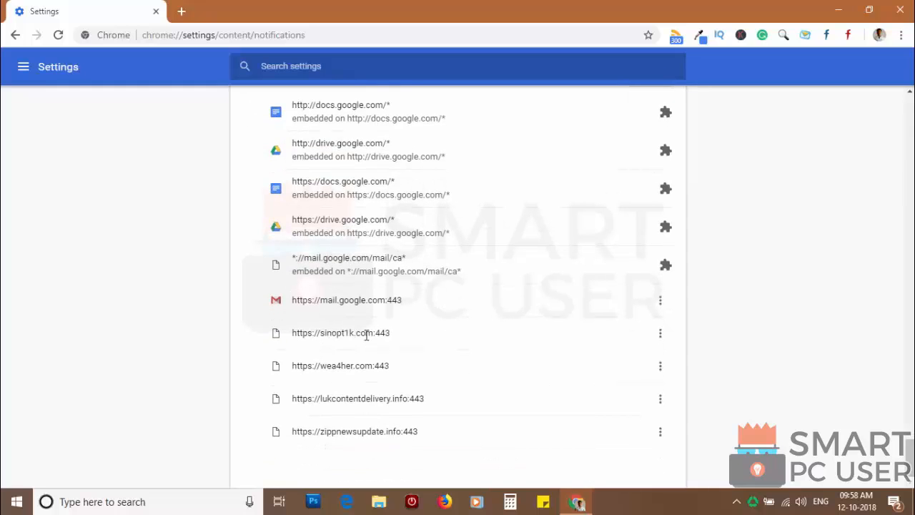
{"action": "left_click", "coordinate": [660, 333]}
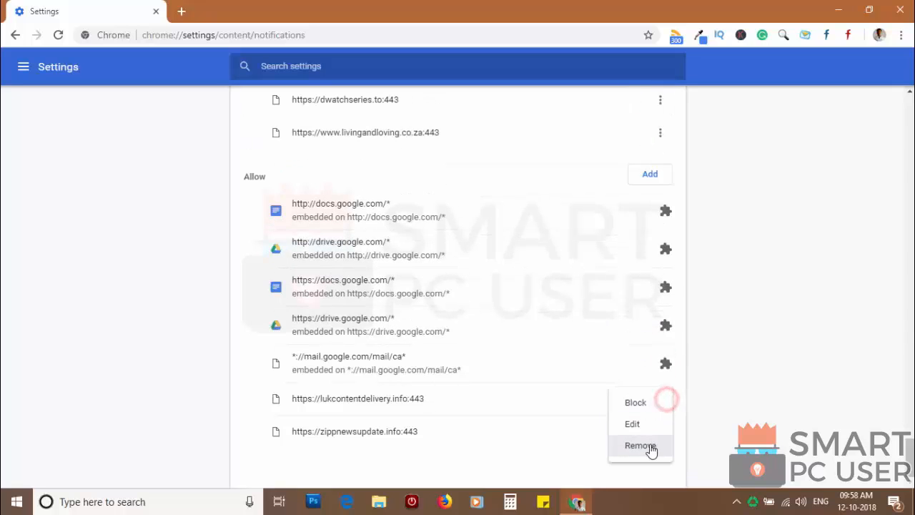
{"action": "left_click", "coordinate": [640, 445]}
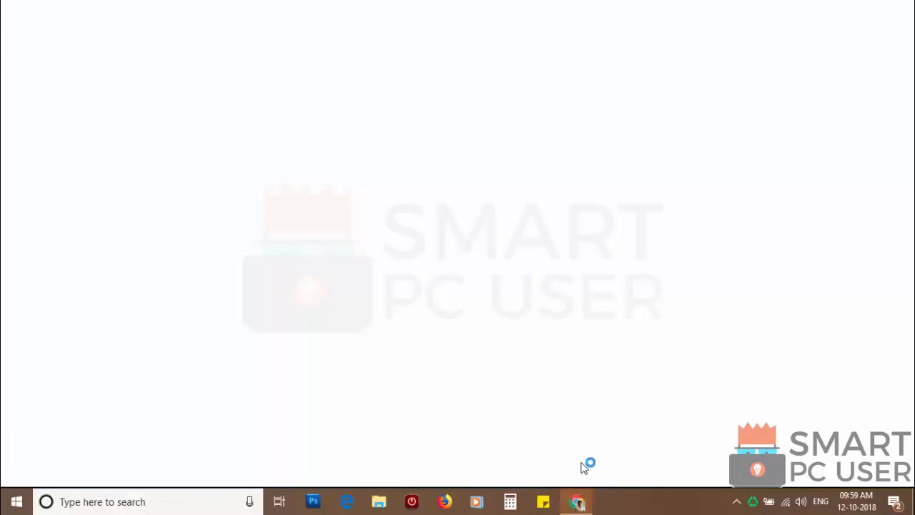
Reopen Chrome and choose 'Restore settings to their original defaults' under Reset and clean up.
{"action": "left_click", "coordinate": [576, 501]}
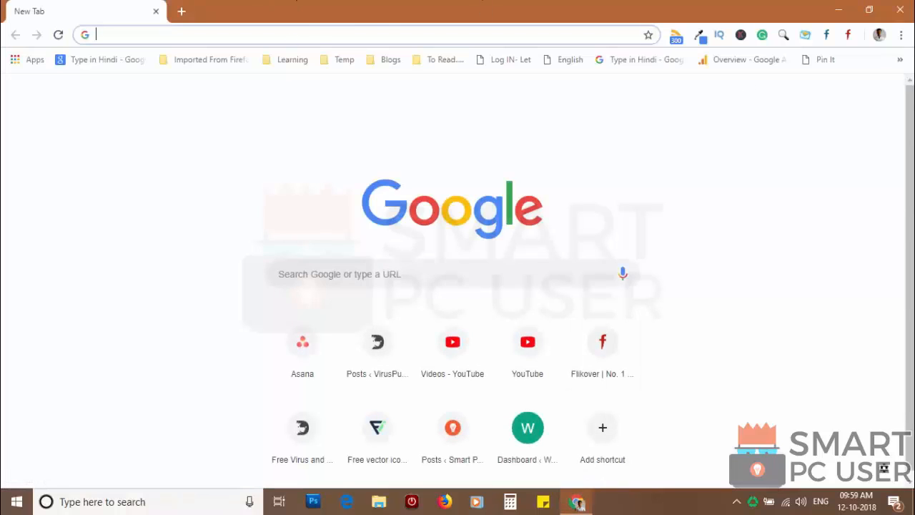
{"action": "left_click", "coordinate": [901, 34]}
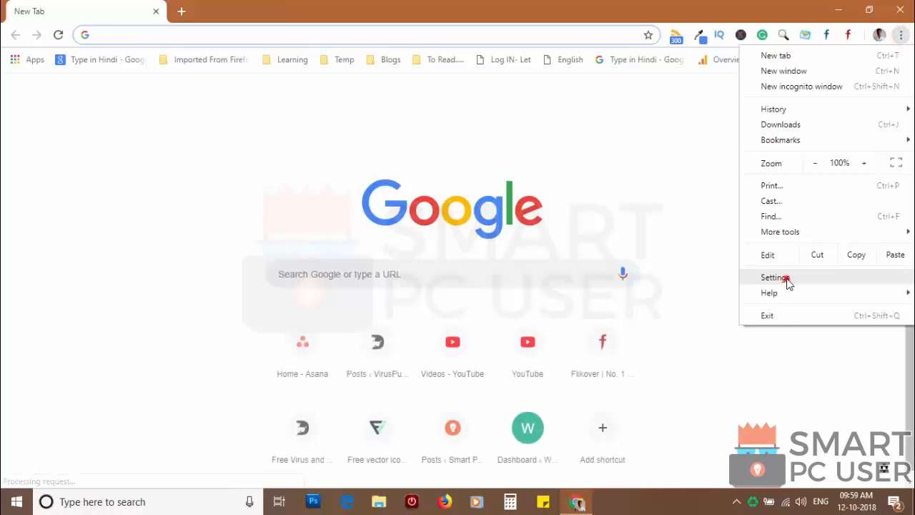
{"action": "left_click", "coordinate": [774, 278]}
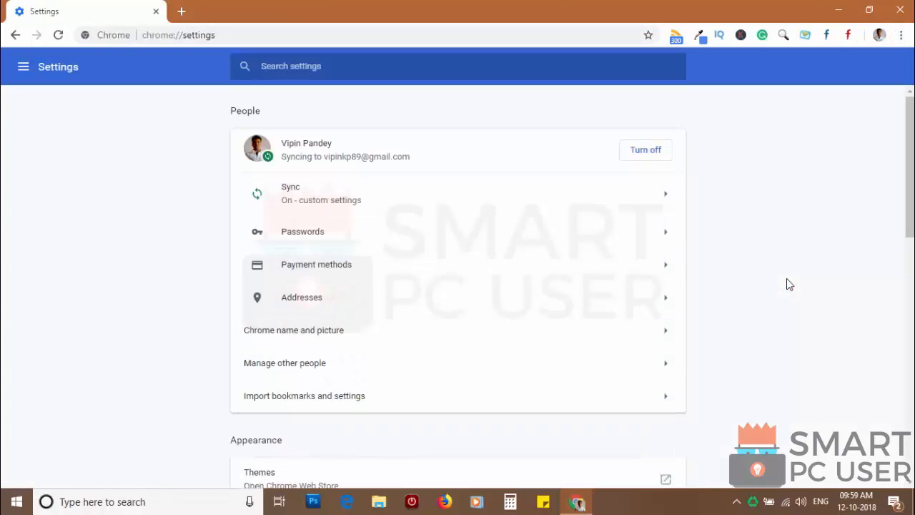
{"action": "scroll", "scroll_direction": "down", "scroll_amount": 3}
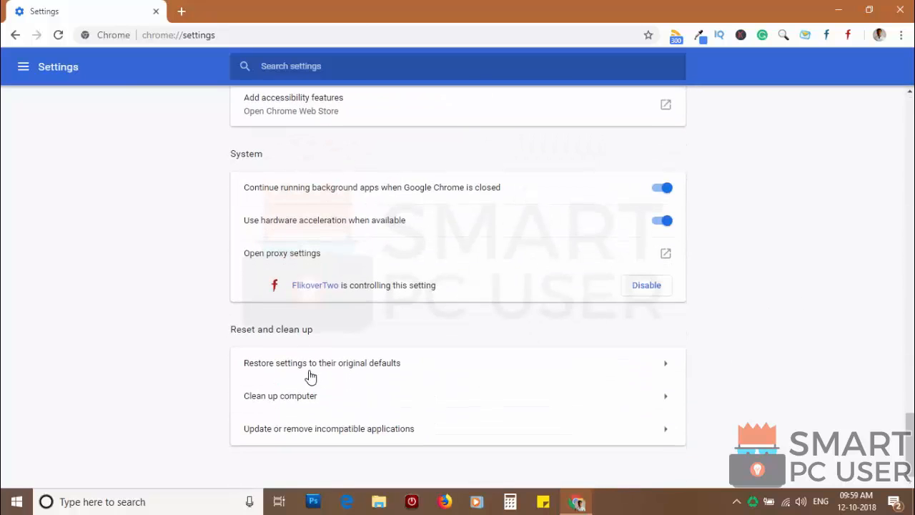
{"action": "left_click", "coordinate": [322, 362]}
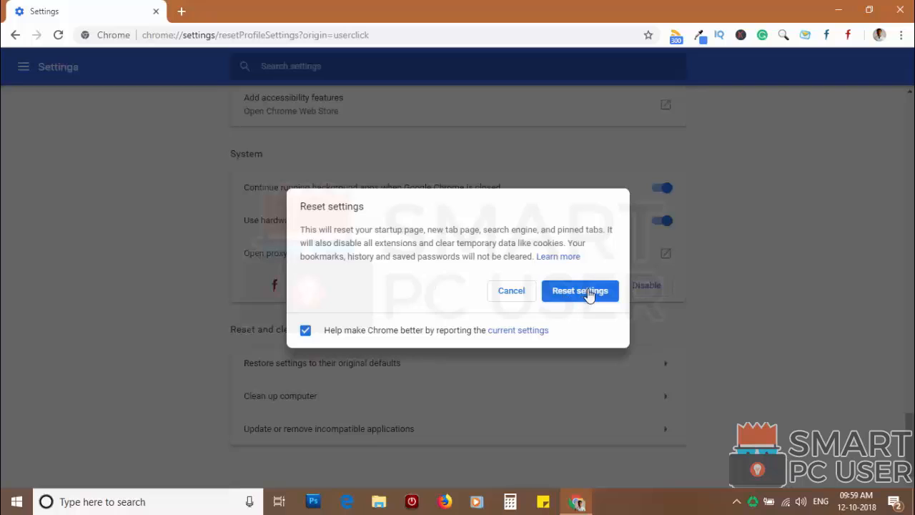
Confirm Reset settings in Chrome's reset dialog.
{"action": "left_click", "coordinate": [580, 290]}
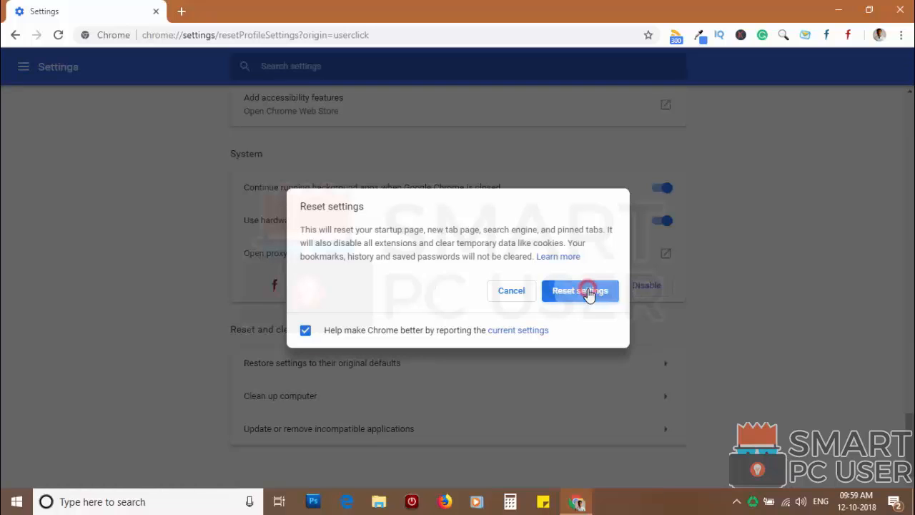
{"action": "left_click", "coordinate": [580, 291]}
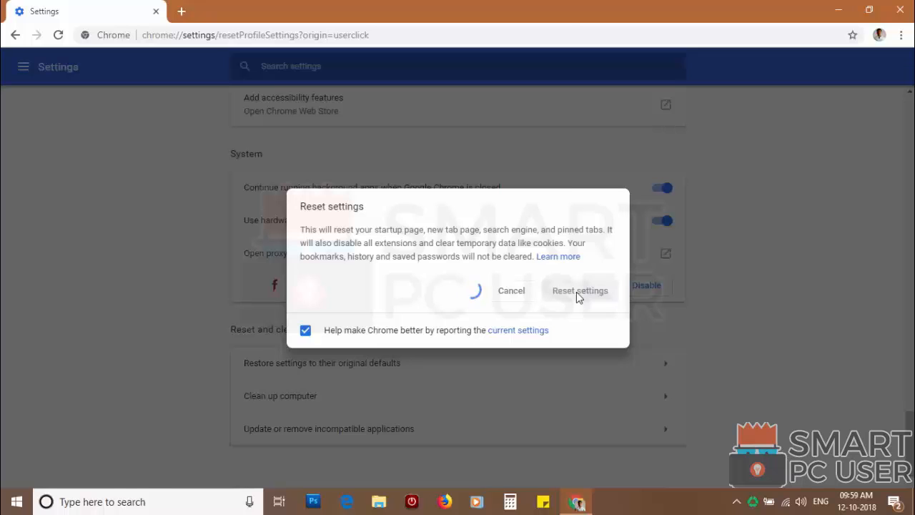
{"action": "left_click", "coordinate": [579, 291]}
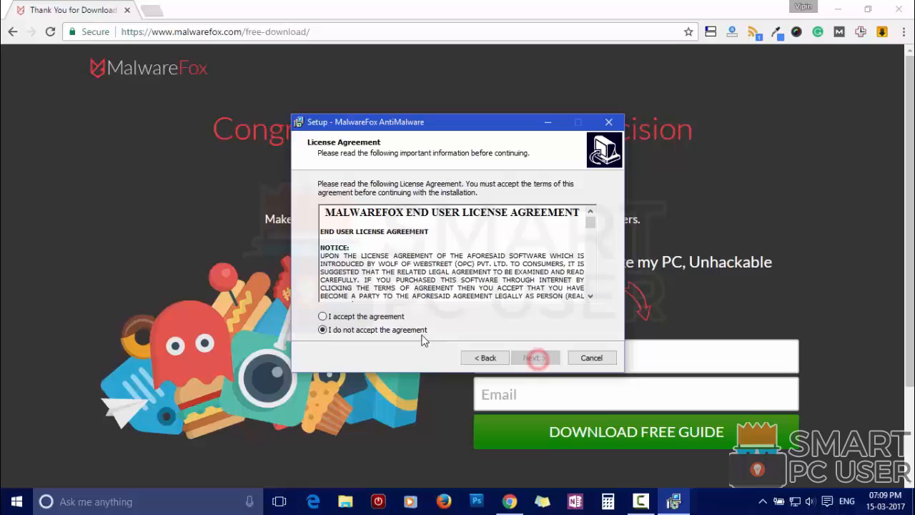
Accept the MalwareFox license and install to the default Program Files folder.
{"action": "left_click", "coordinate": [535, 357]}
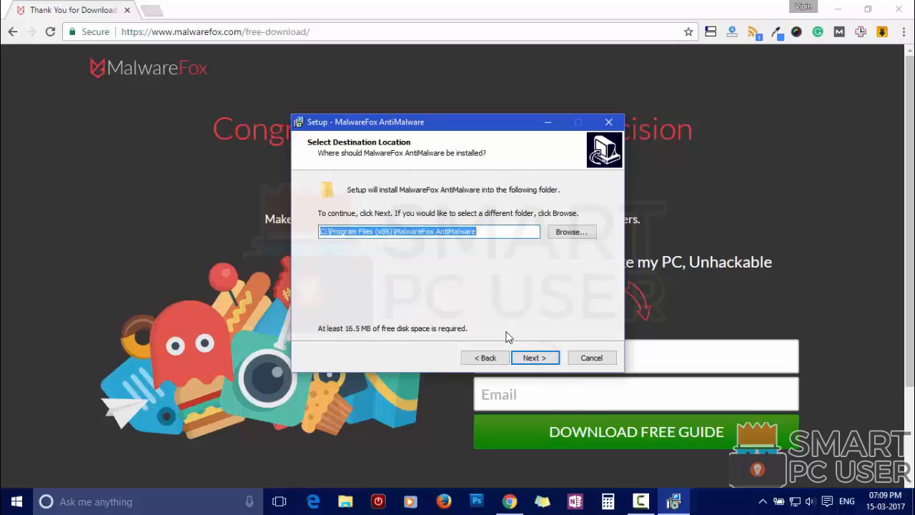
{"action": "left_click", "coordinate": [534, 358]}
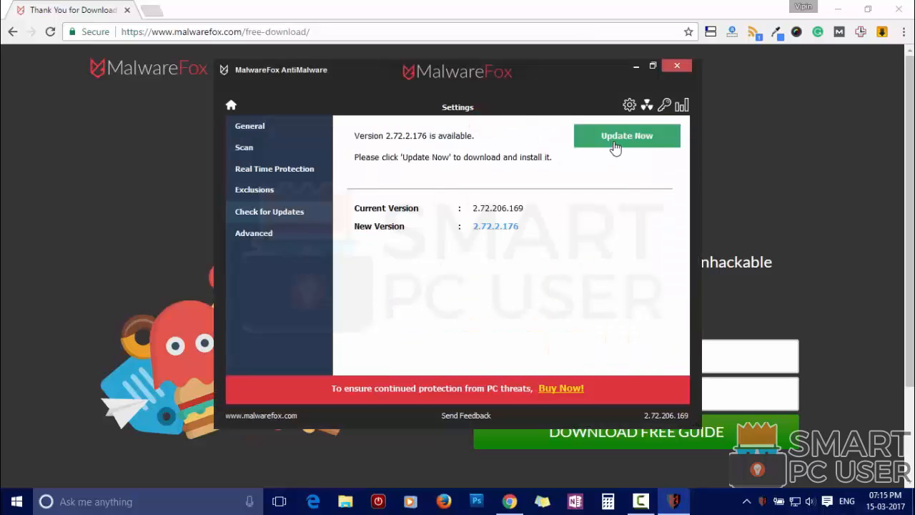
Update MalwareFox AntiMalware to version 2.72.2.176.
{"action": "left_click", "coordinate": [626, 136]}
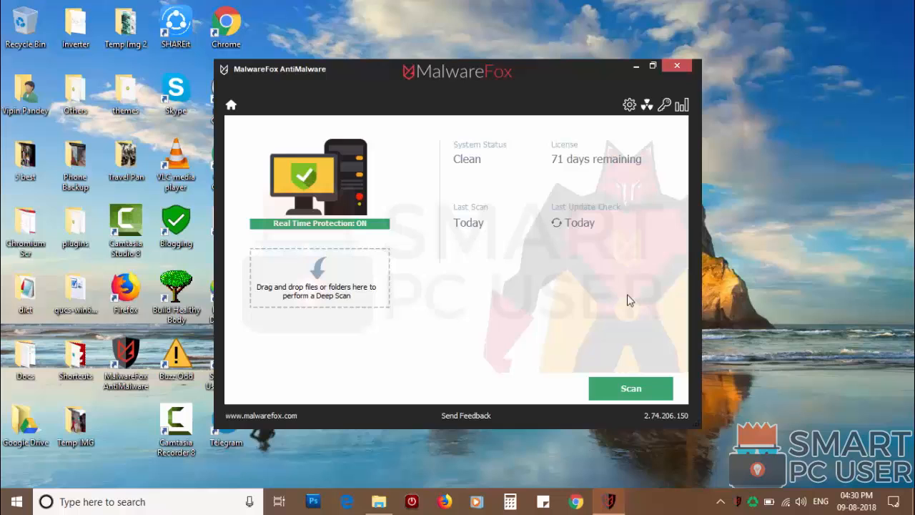
Run a full scan and repair the four hijacked browser homepage and startup settings.
{"action": "left_click", "coordinate": [630, 388]}
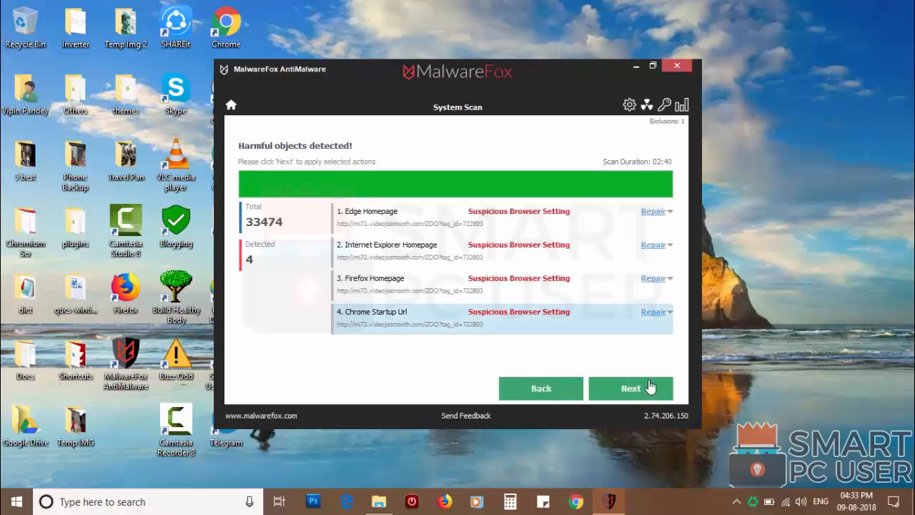
{"action": "left_click", "coordinate": [630, 388]}
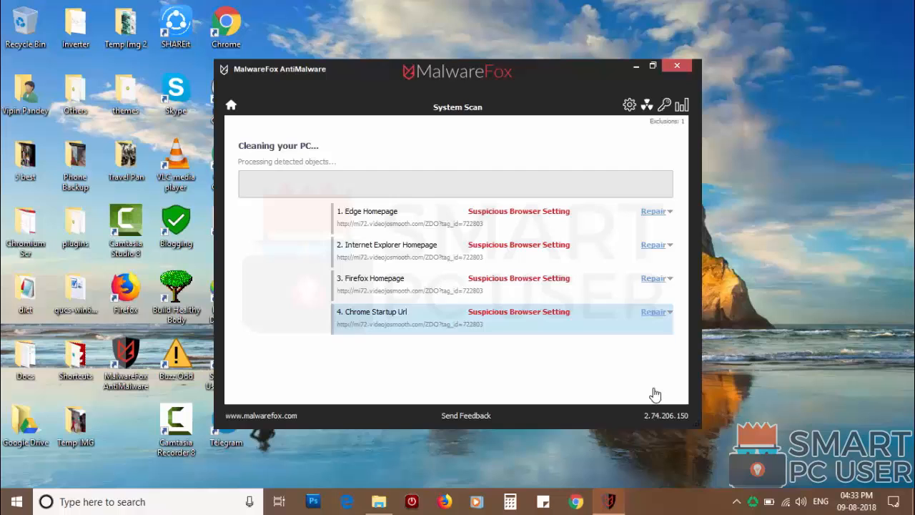